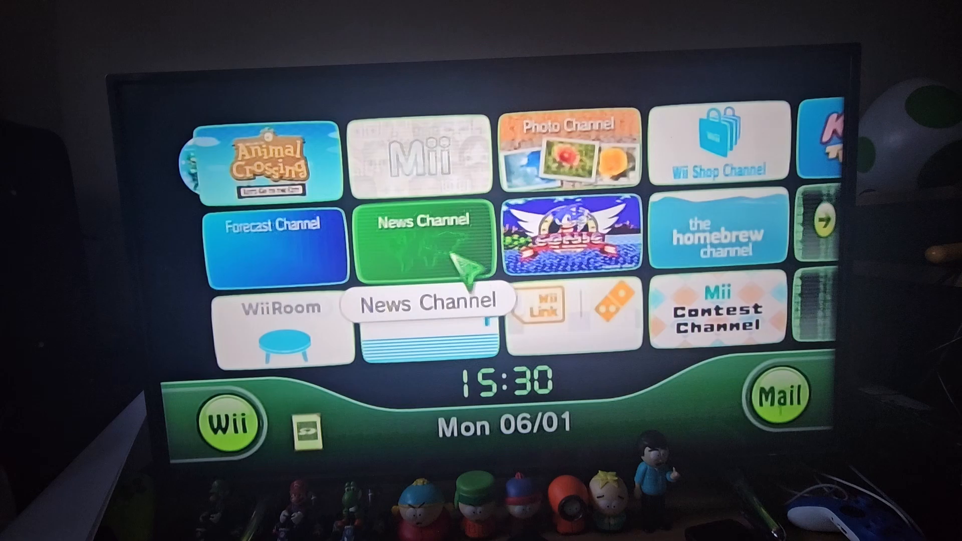
mouse_move(706, 233)
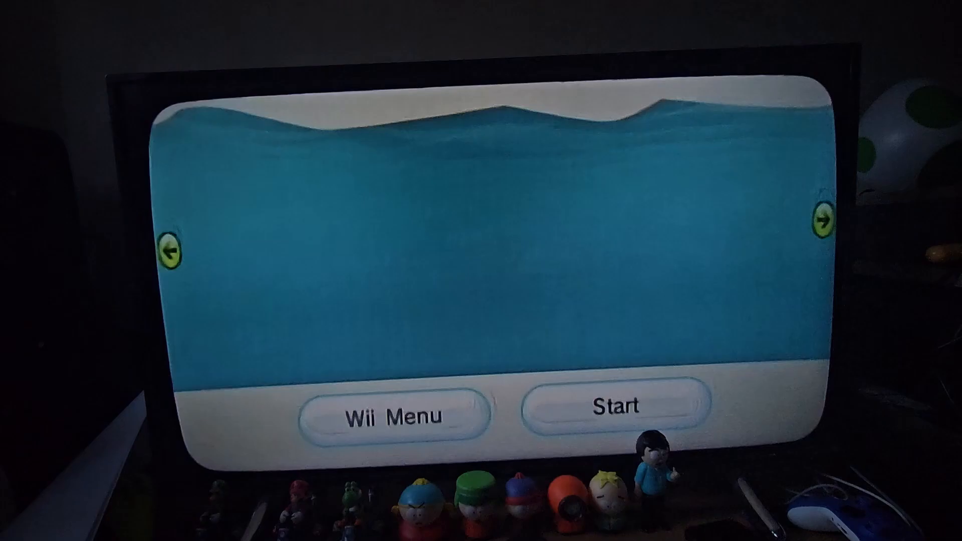
Step: Load the Priiloader Installer, let it report Update done, and exit back to the app list
click(614, 408)
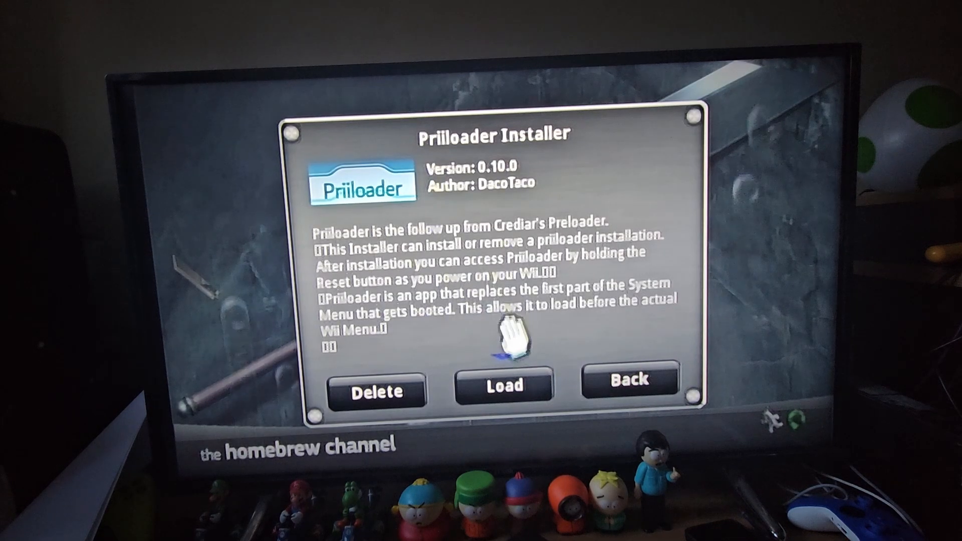
click(503, 389)
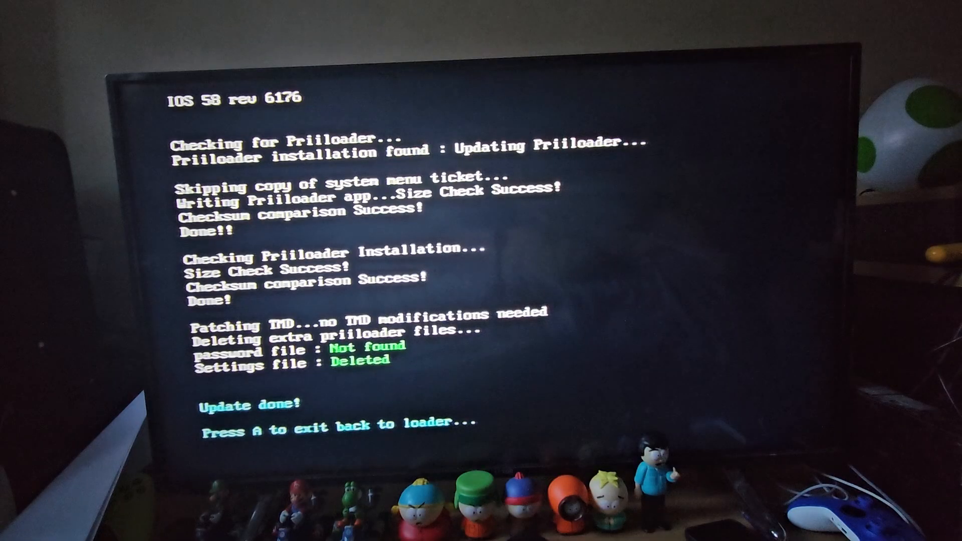
key(a)
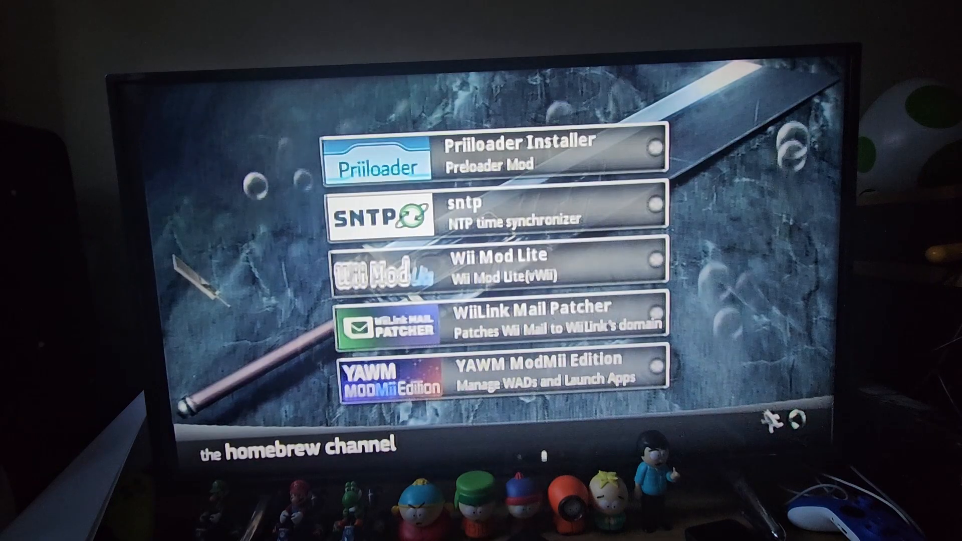